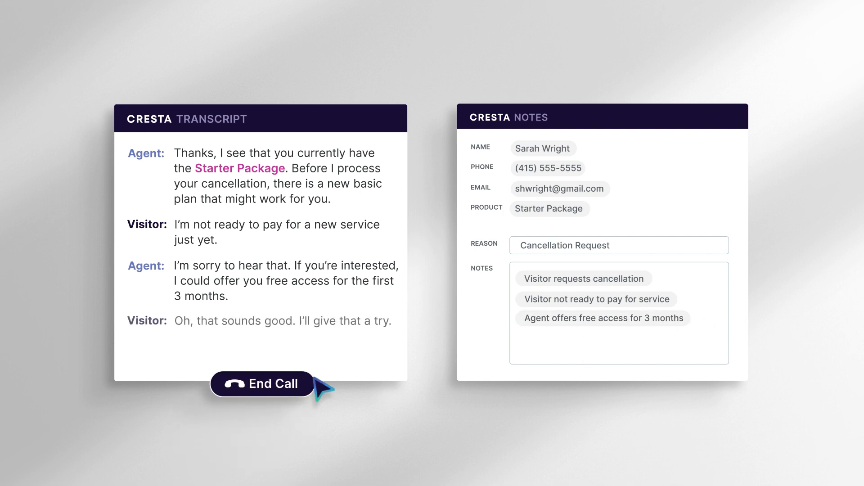
# End the call so the summary panel generates a Cancellation Request reason and notes
pyautogui.click(262, 384)
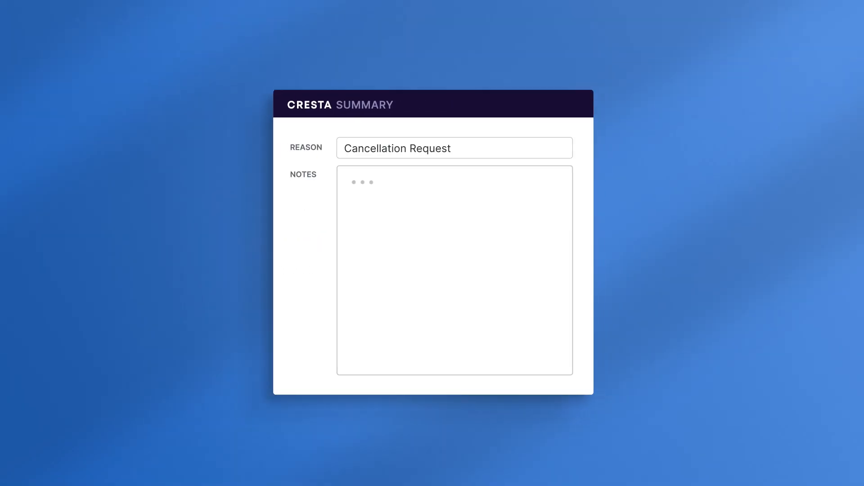